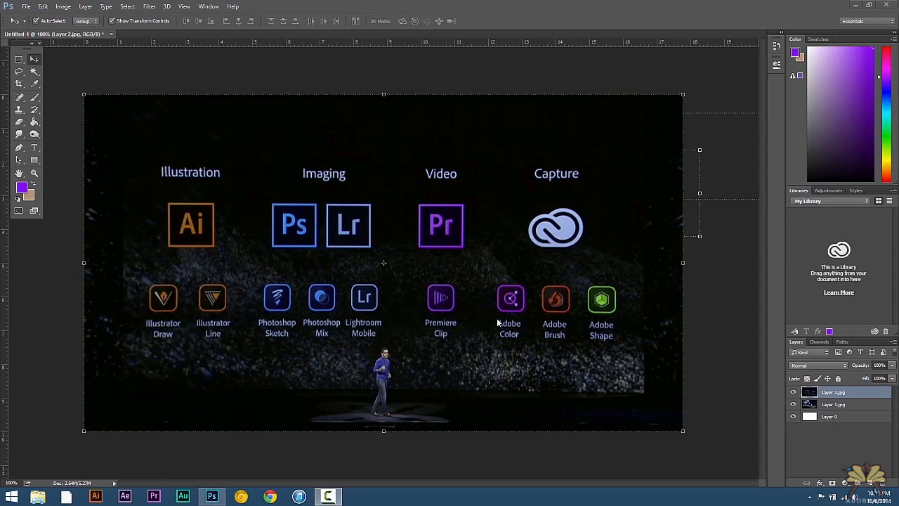
{"action": "mouse_move", "coordinate": [510, 311]}
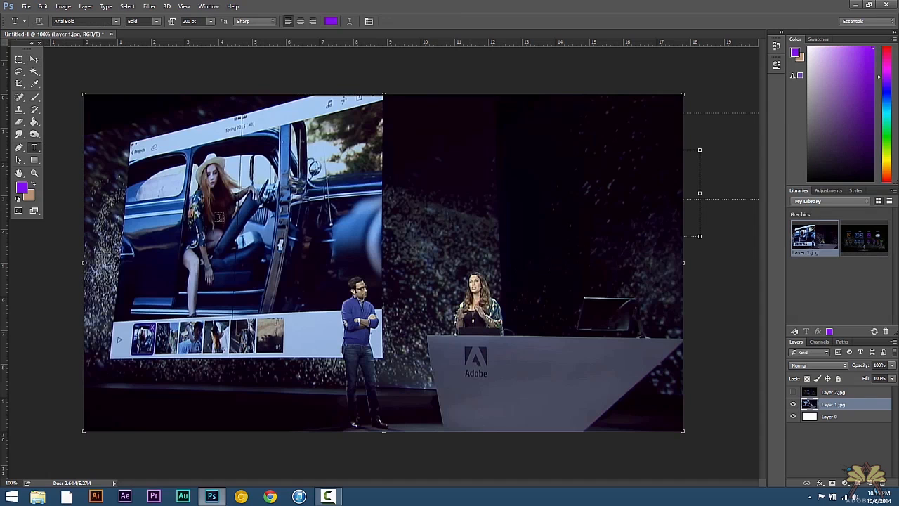
Step: Type 'adobeasy' in purple Arial Bold; save its color, text style and graphic to My Library
{"action": "type", "text": "adobeasy"}
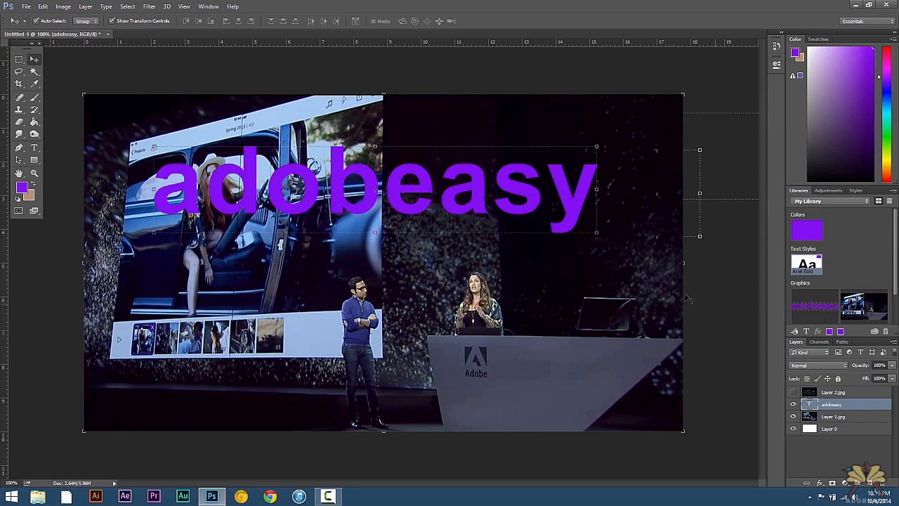
{"action": "mouse_move", "coordinate": [689, 299]}
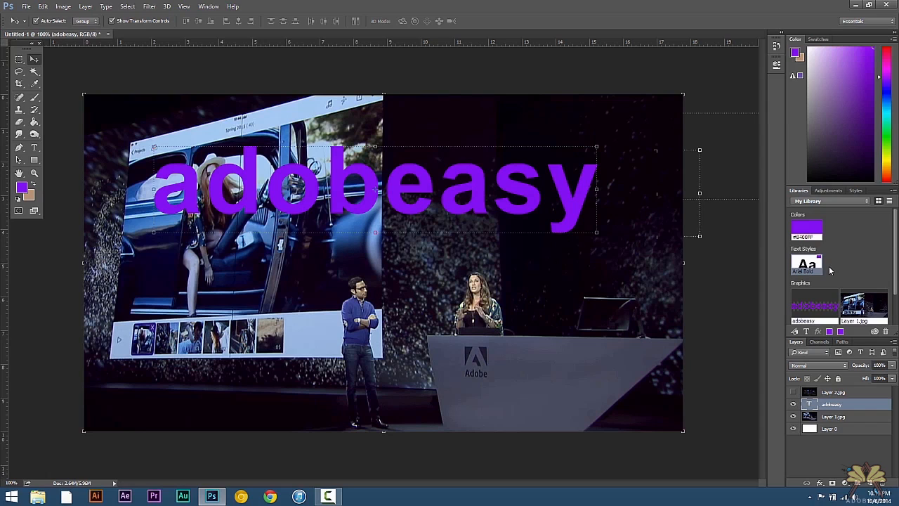
{"action": "mouse_move", "coordinate": [878, 258]}
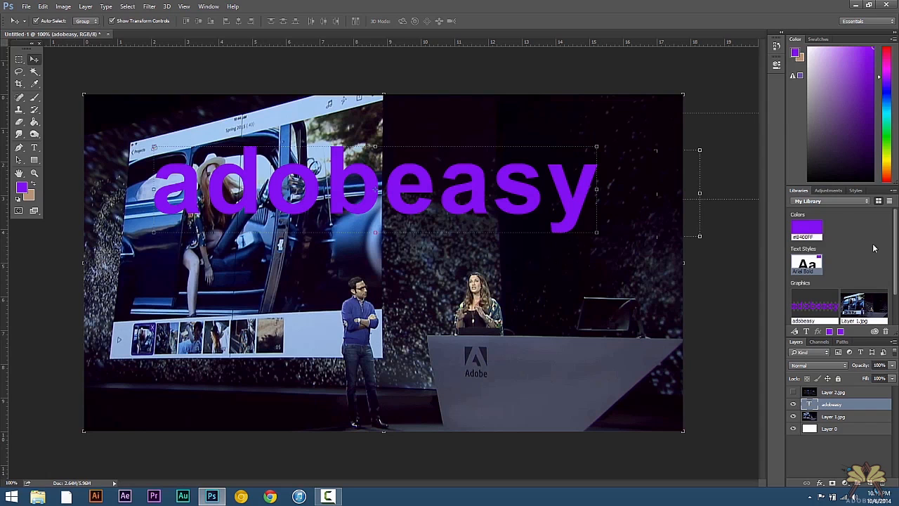
Step: Delete the adobeasy text layer, show Layer 2 again, and empty My Library
{"action": "left_click", "coordinate": [832, 201]}
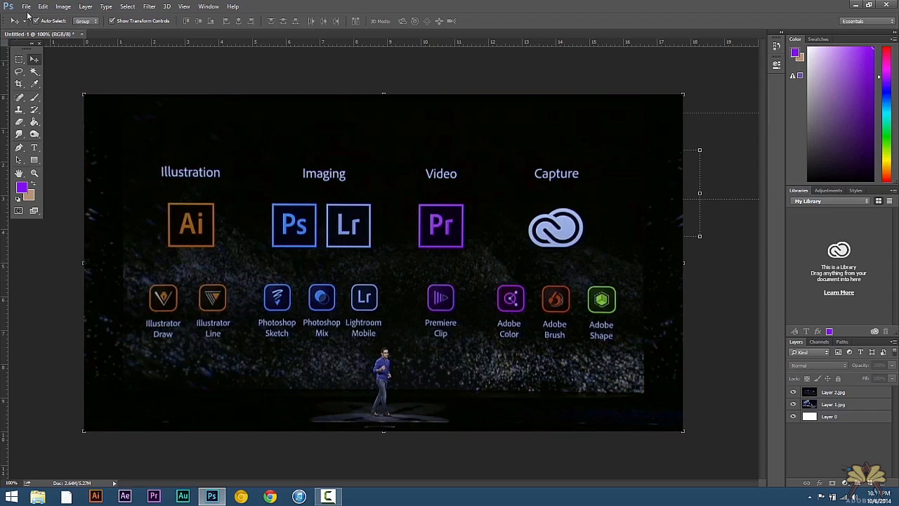
Step: Extract Layer 1 and Layer 2 as JPEG files into the tutorial folder and check them in Explorer
{"action": "left_click", "coordinate": [26, 7]}
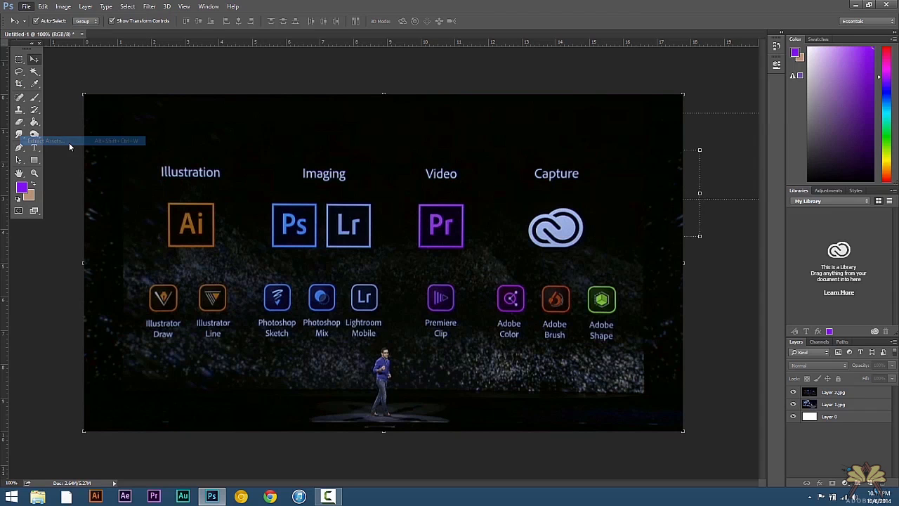
{"action": "left_click", "coordinate": [43, 141]}
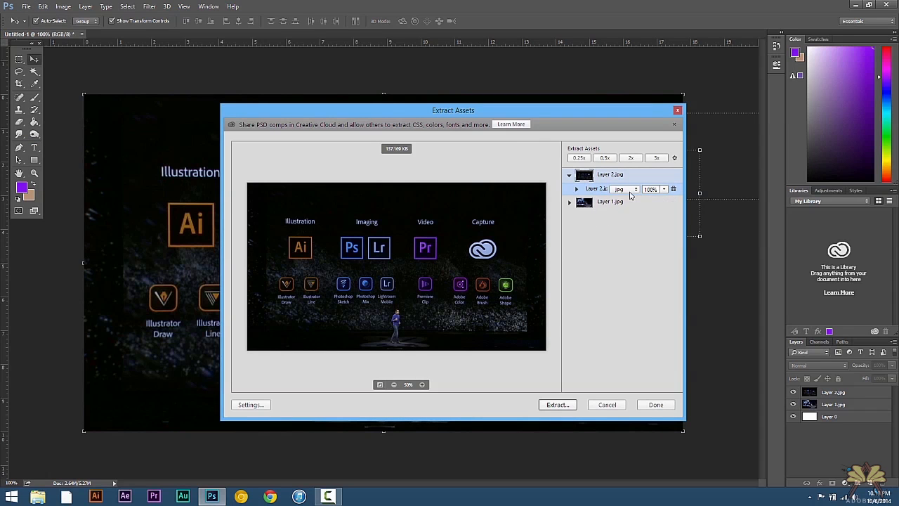
{"action": "left_click", "coordinate": [634, 188]}
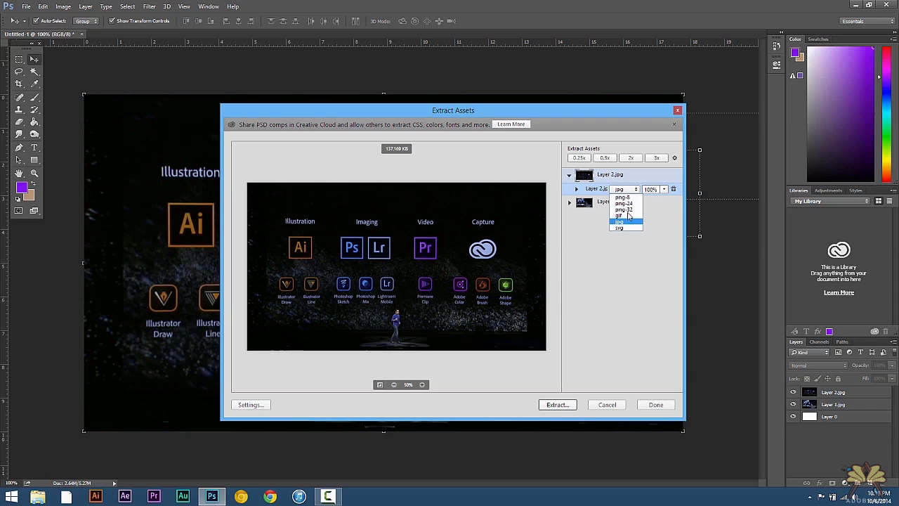
{"action": "mouse_move", "coordinate": [626, 227]}
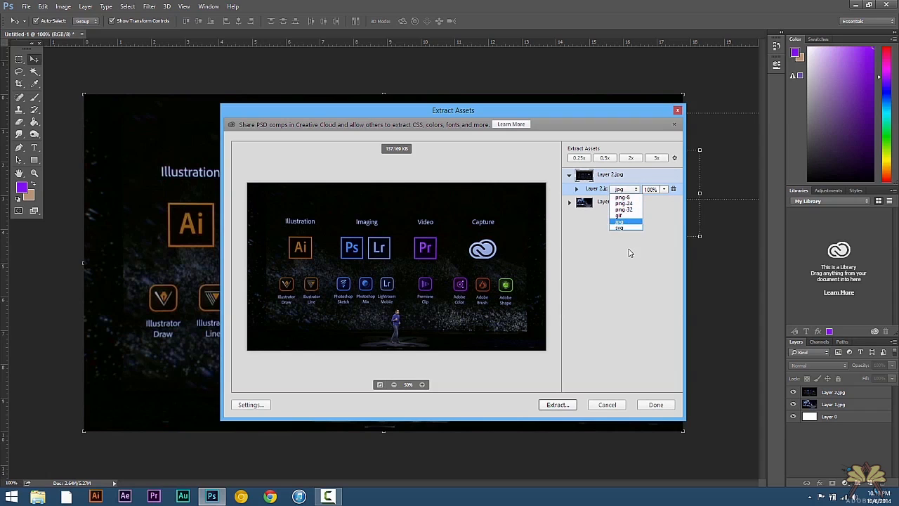
{"action": "left_click", "coordinate": [620, 222]}
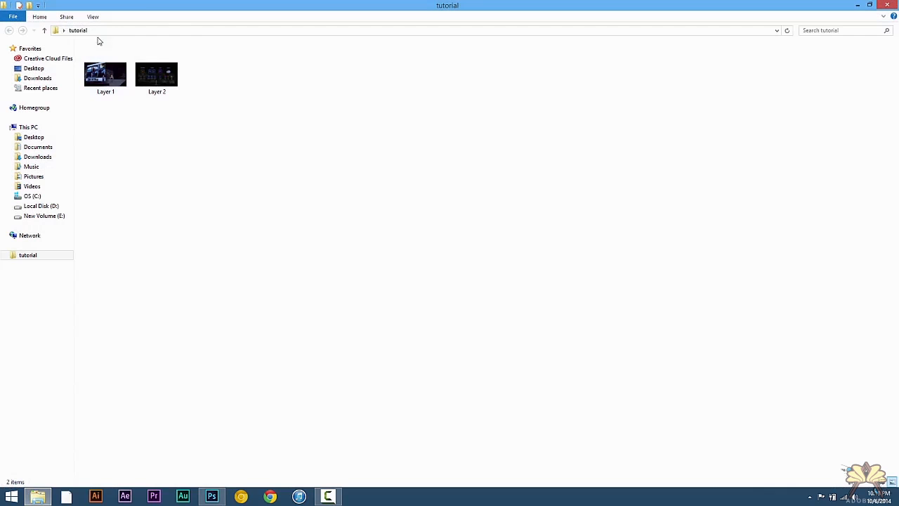
{"action": "left_click", "coordinate": [157, 73]}
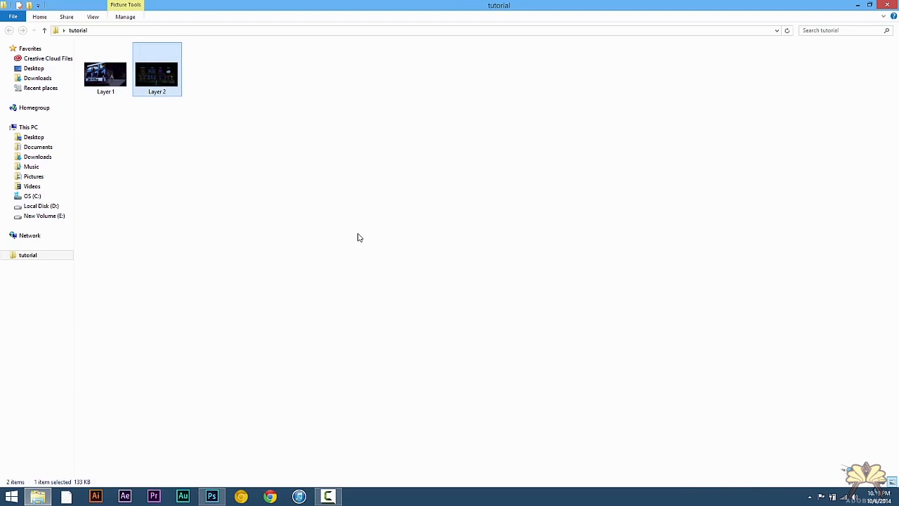
{"action": "left_click", "coordinate": [212, 496]}
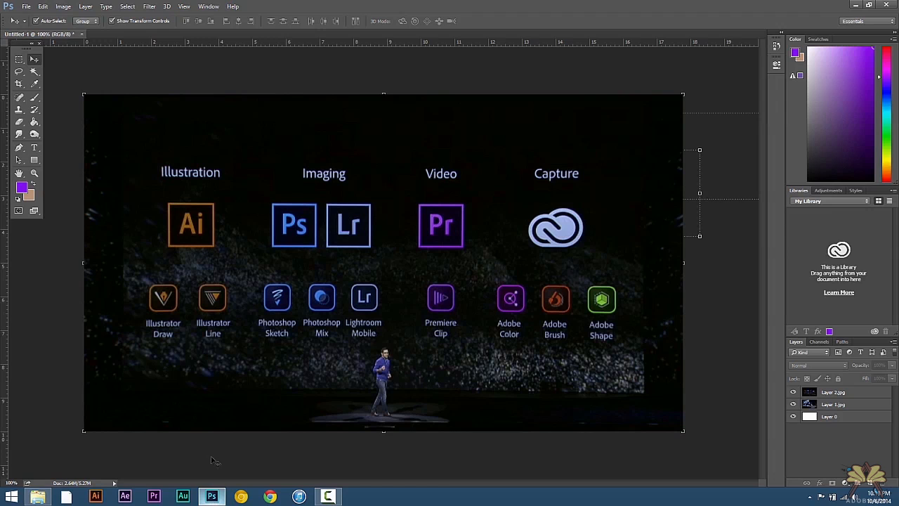
{"action": "mouse_move", "coordinate": [213, 335]}
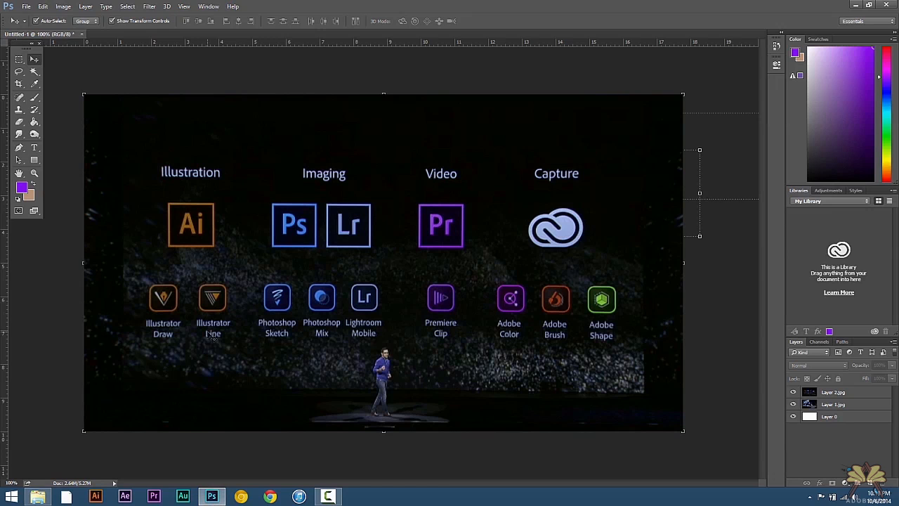